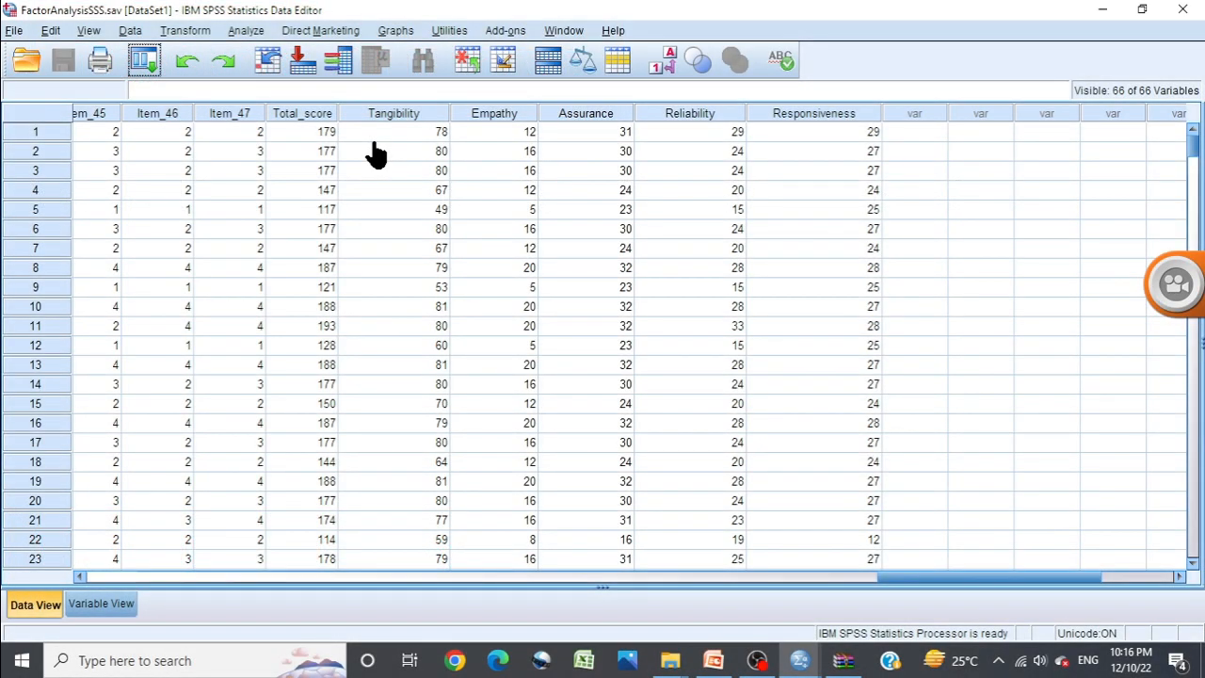
mouse_move(616, 323)
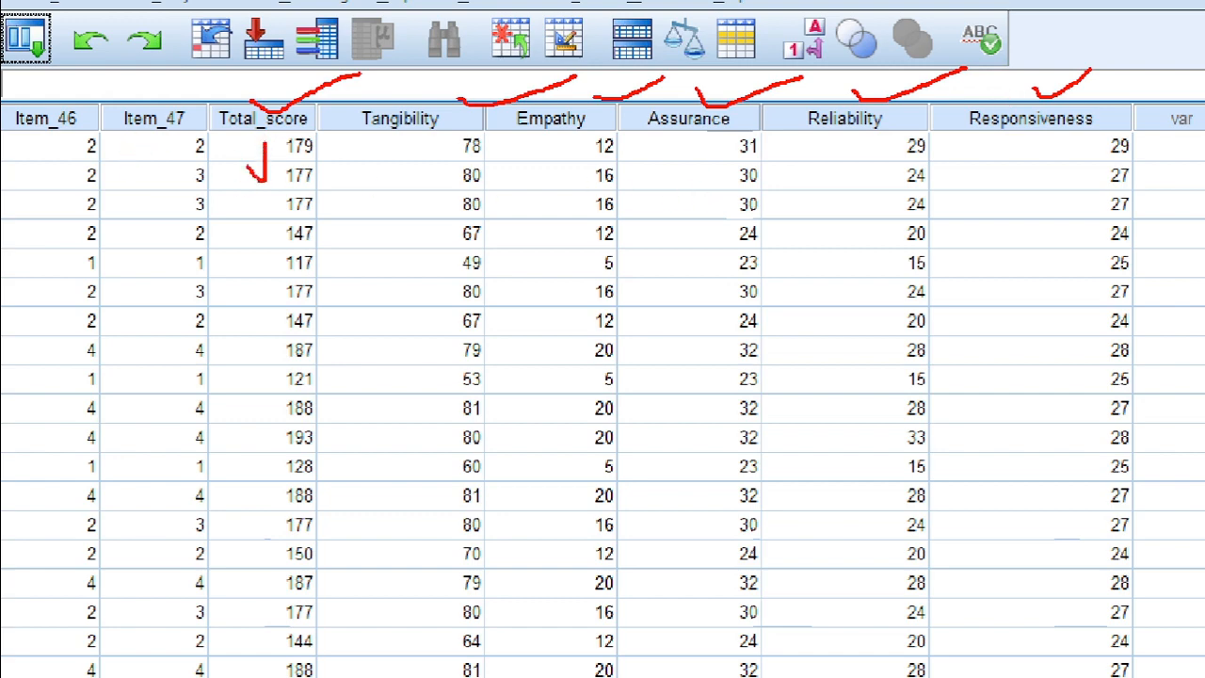
Open the Analyze > Descriptive Statistics menu, close it, and reopen it.
drag(442, 169, 1167, 186)
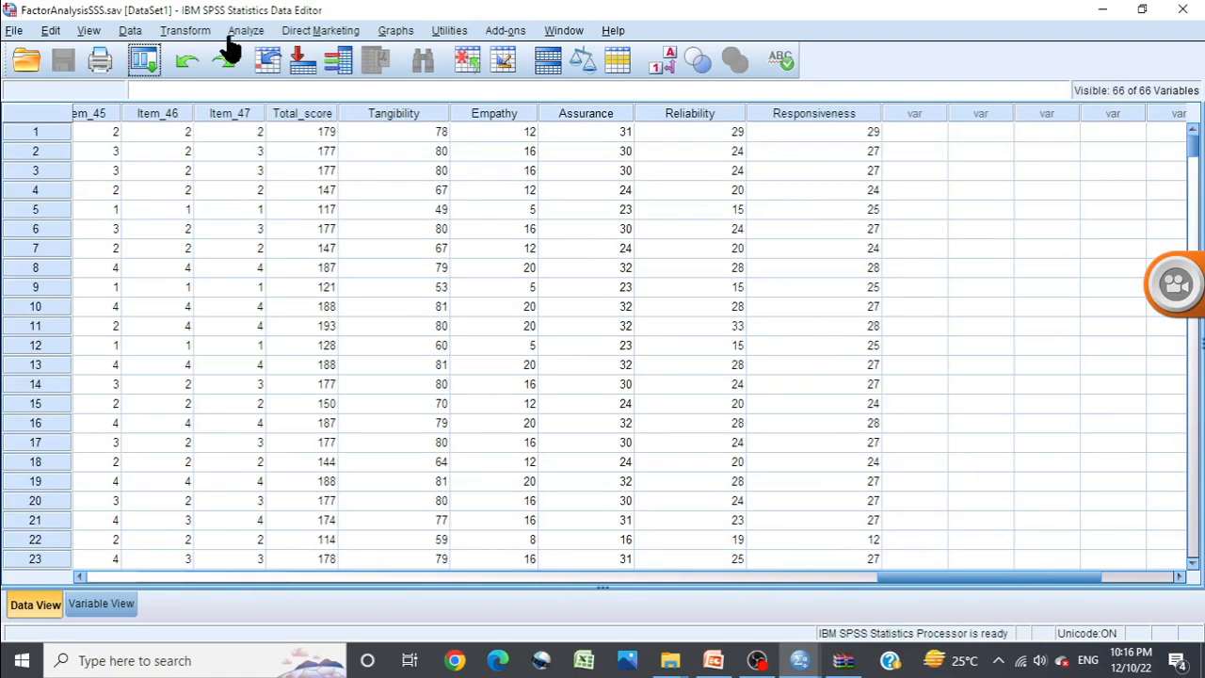
click(246, 30)
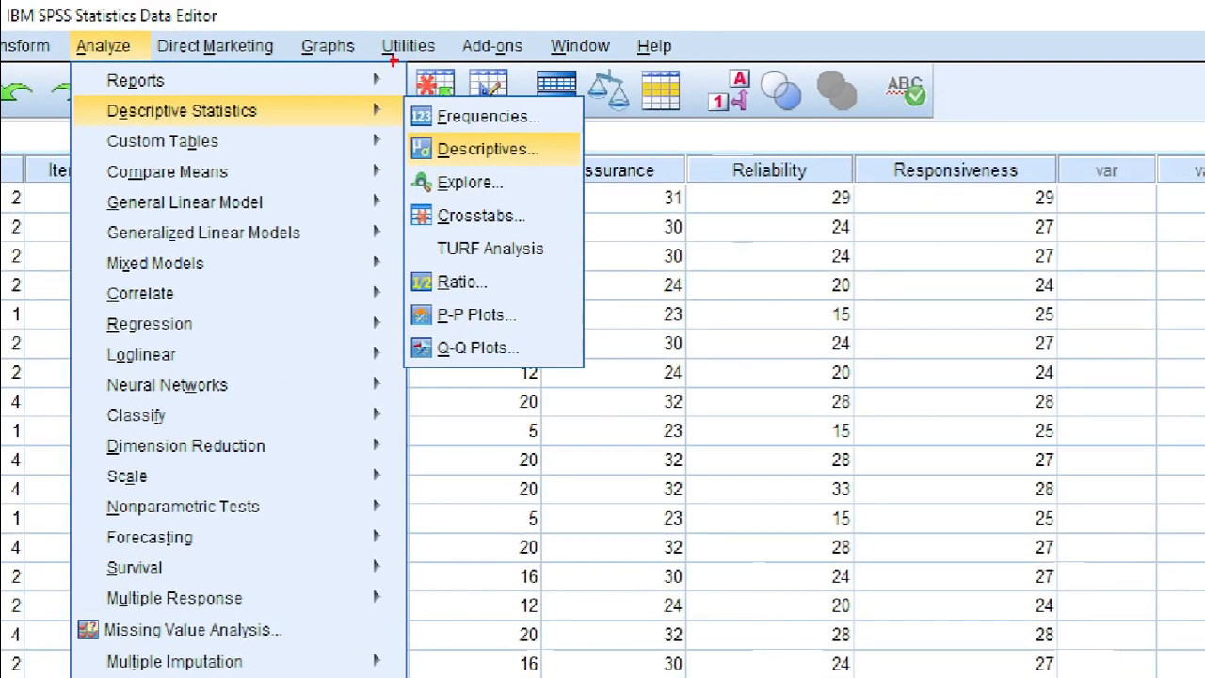
mouse_move(171, 130)
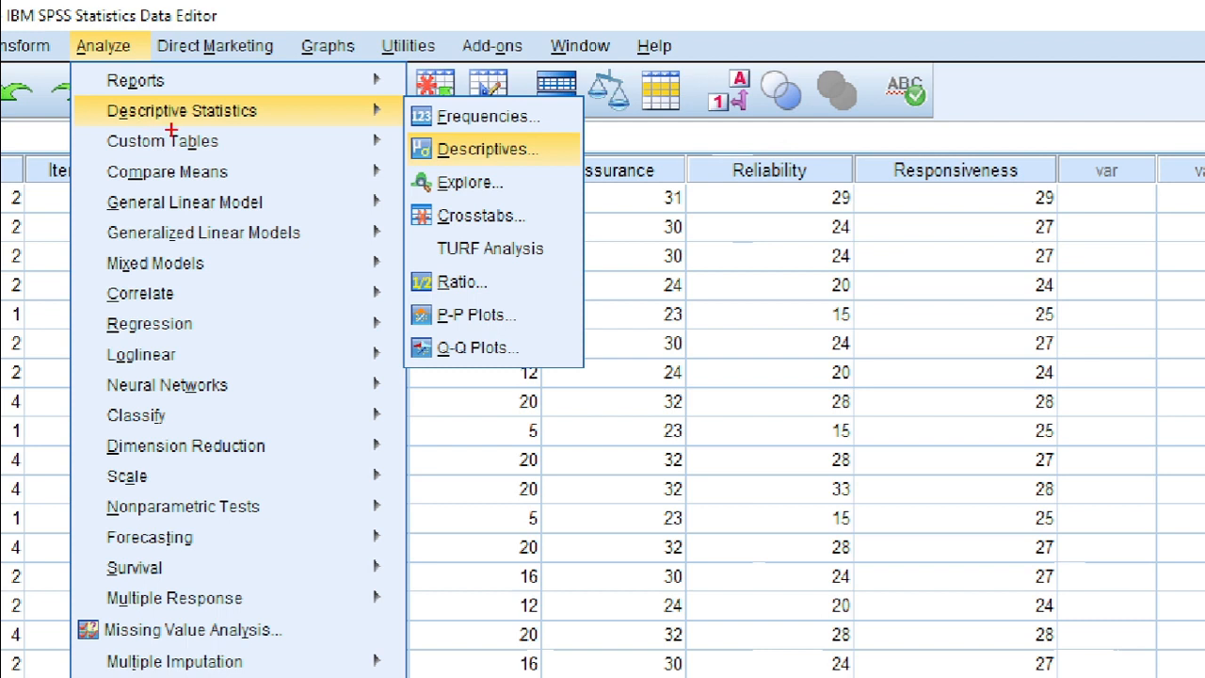
mouse_move(197, 71)
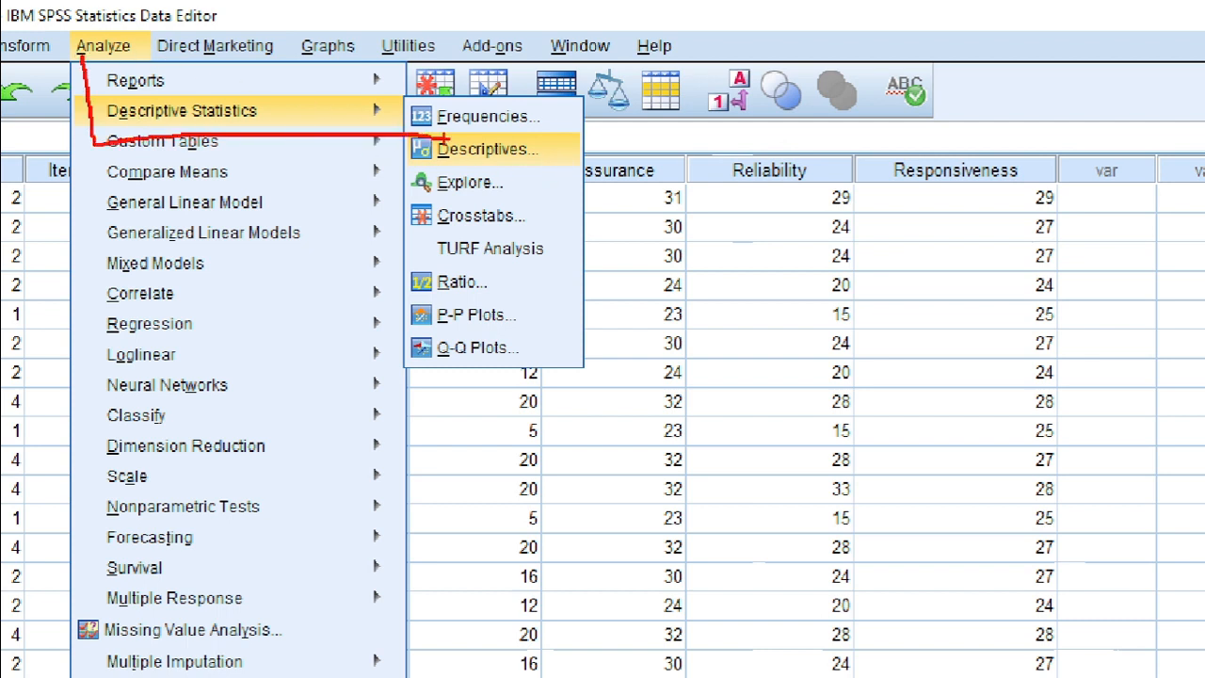
click(487, 148)
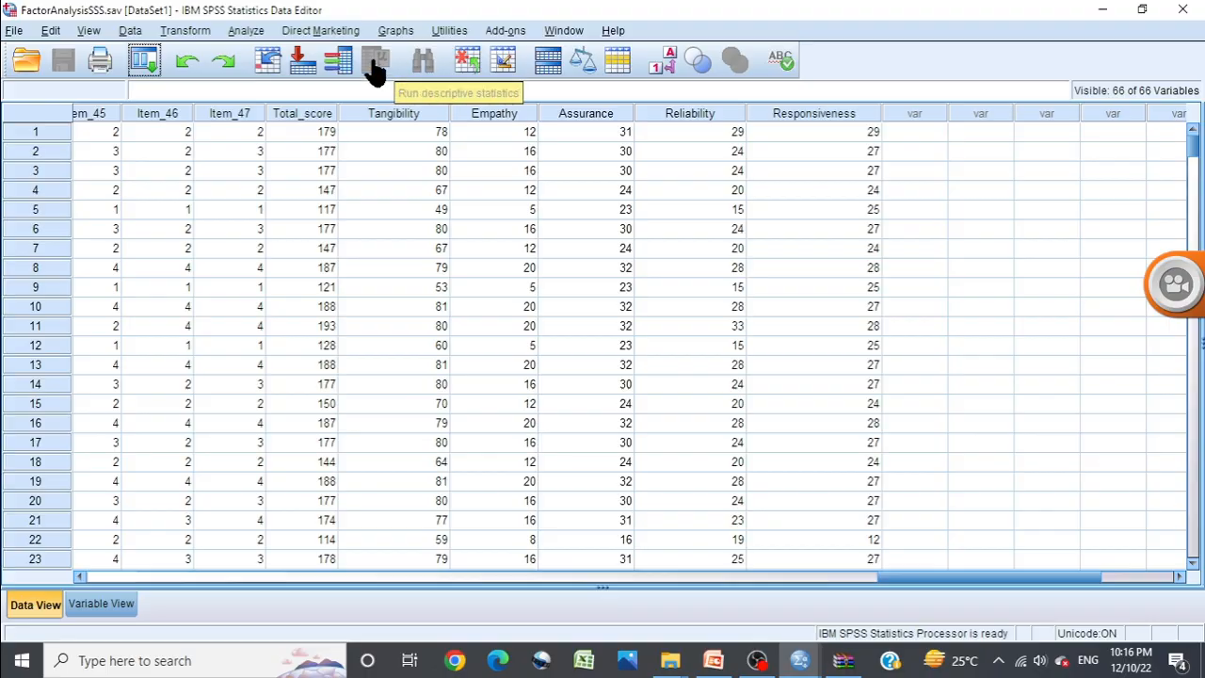
click(245, 30)
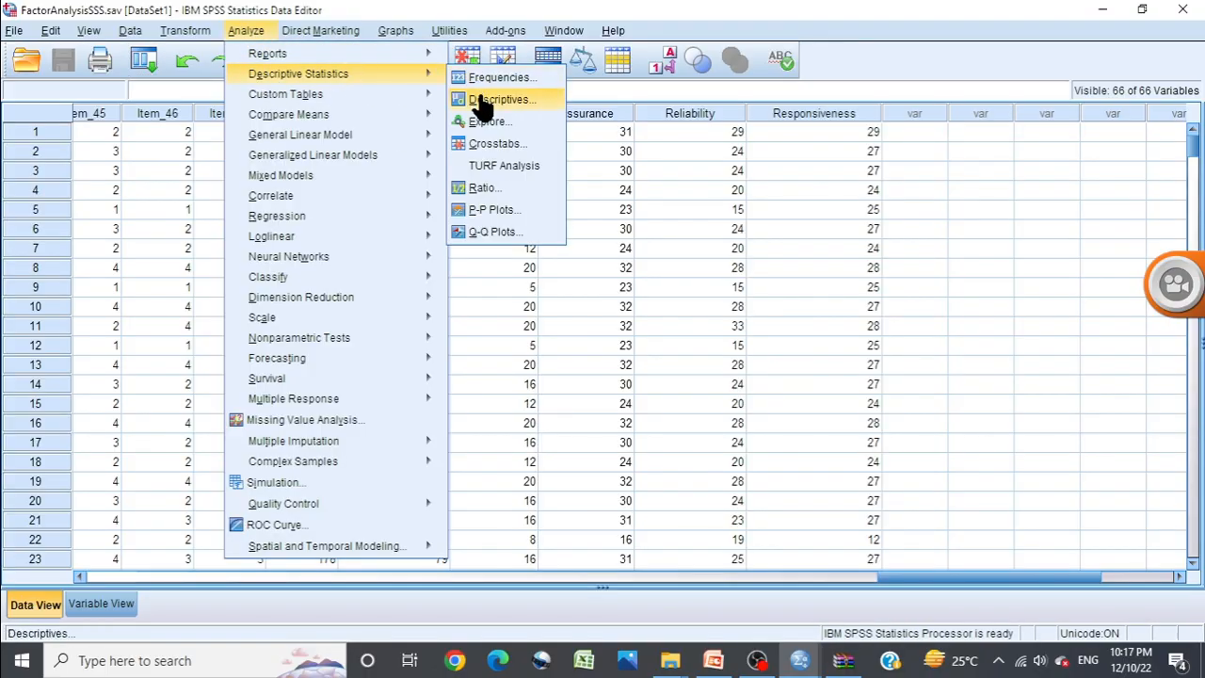
Open Descriptives and tick 'Save standardized values as variables'.
click(501, 99)
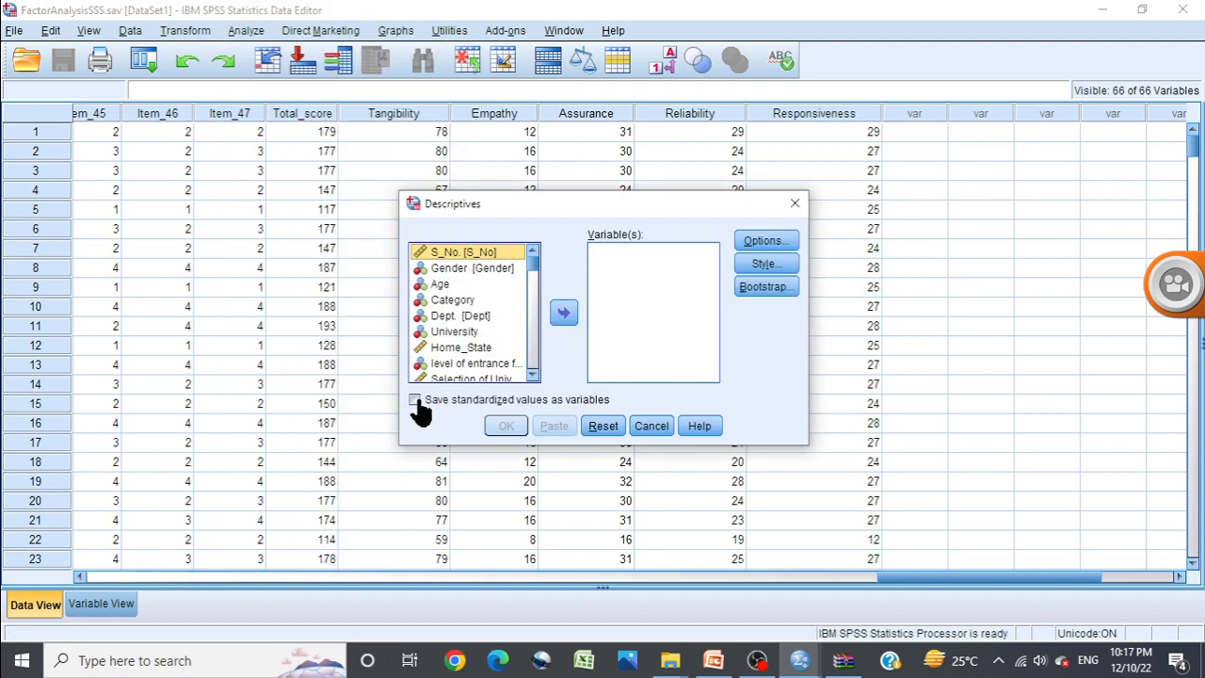
click(414, 399)
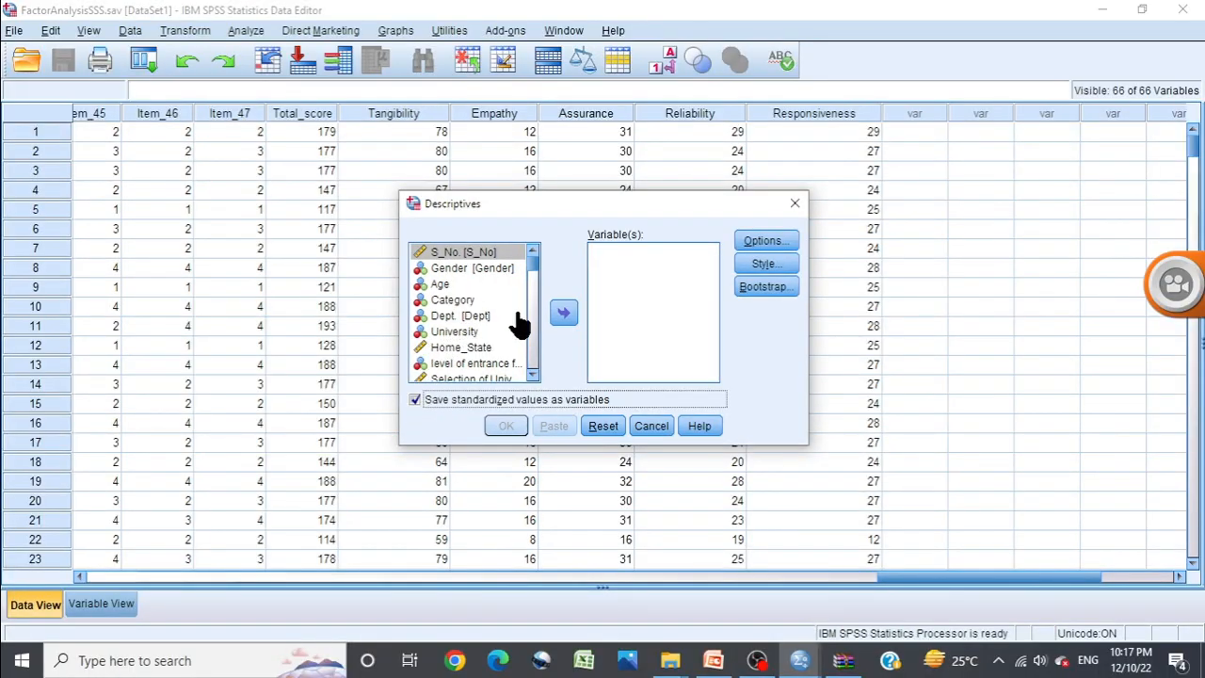
scroll(down, 3)
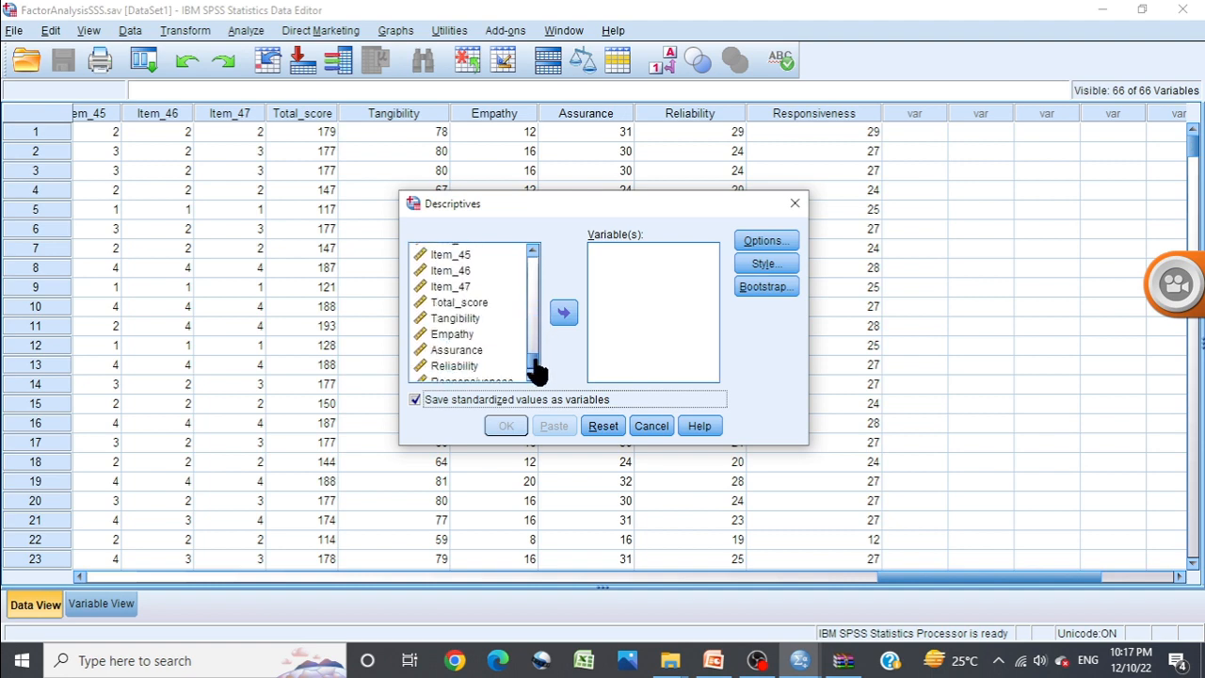
Add Total_score through Responsiveness (six scores) as variables and run the analysis.
click(458, 302)
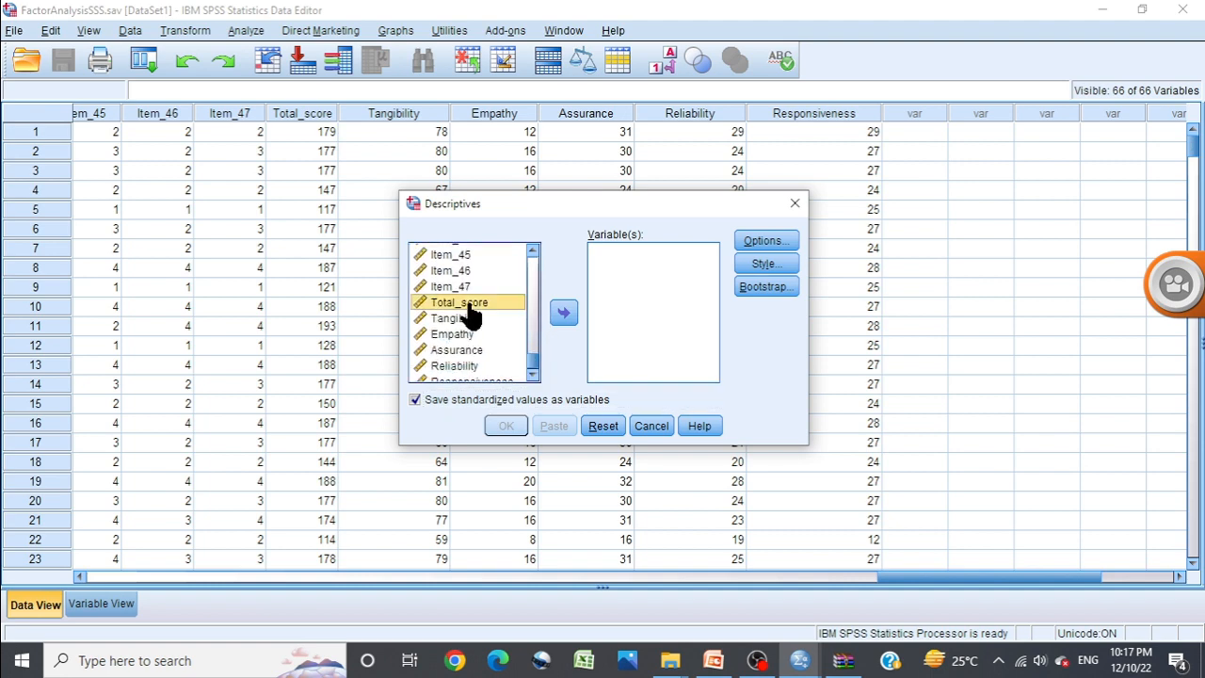
click(456, 349)
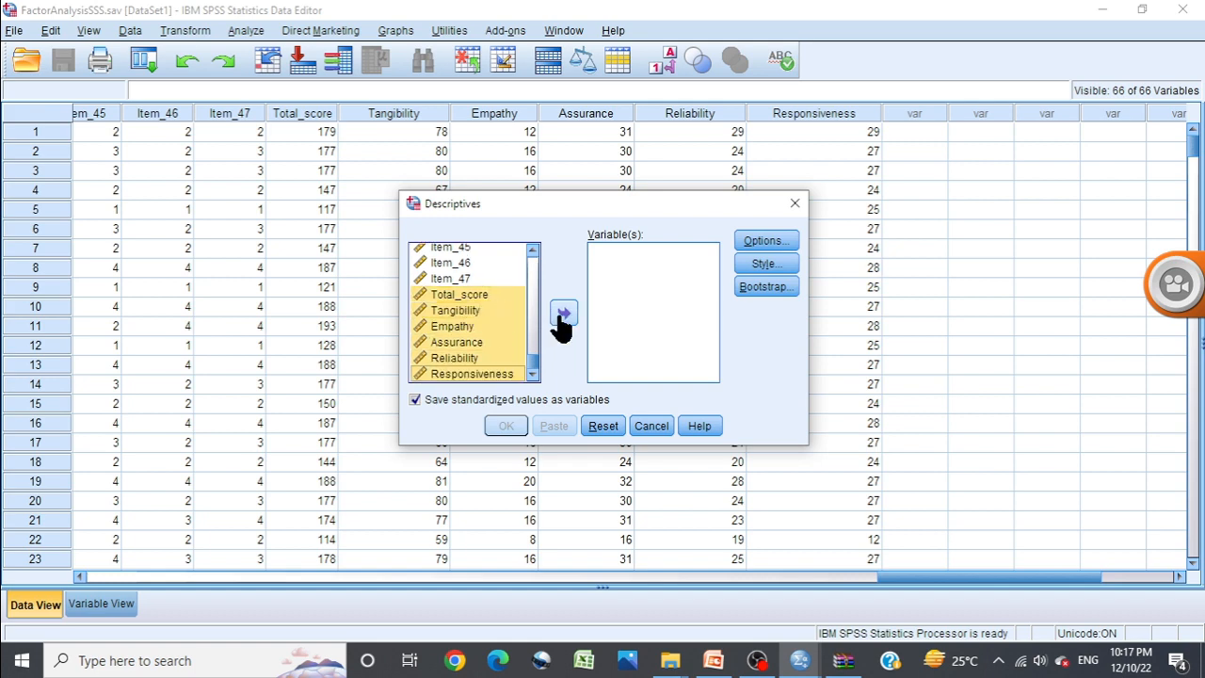
click(563, 313)
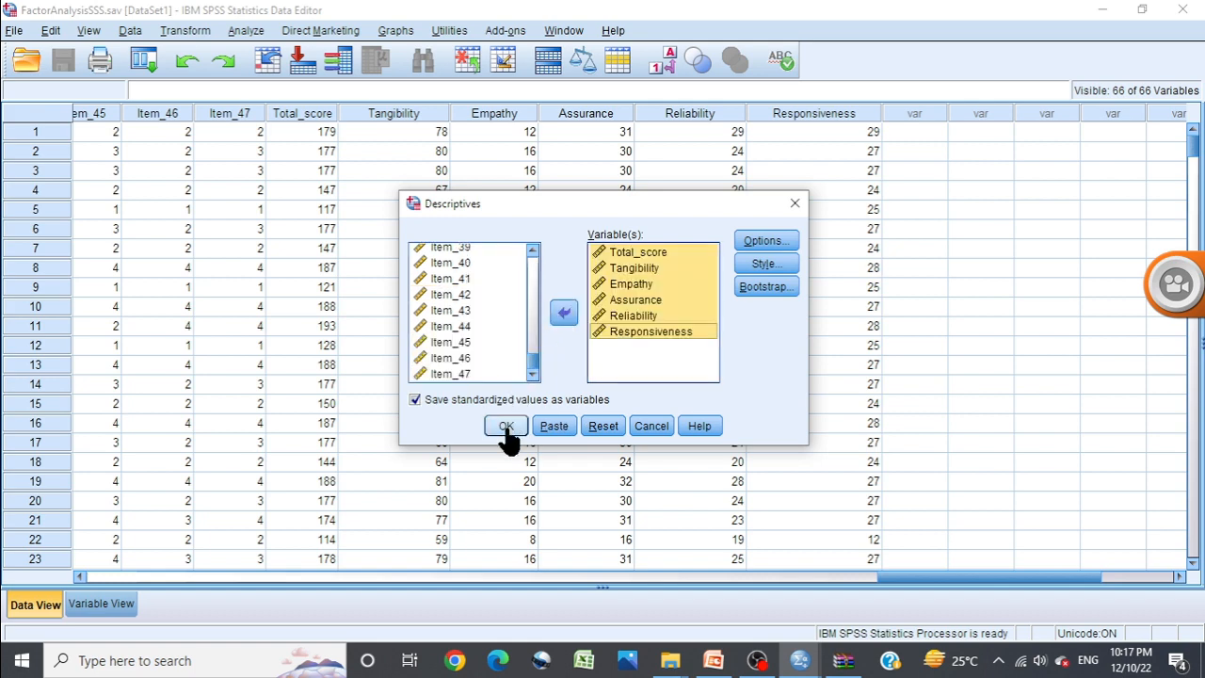
click(506, 425)
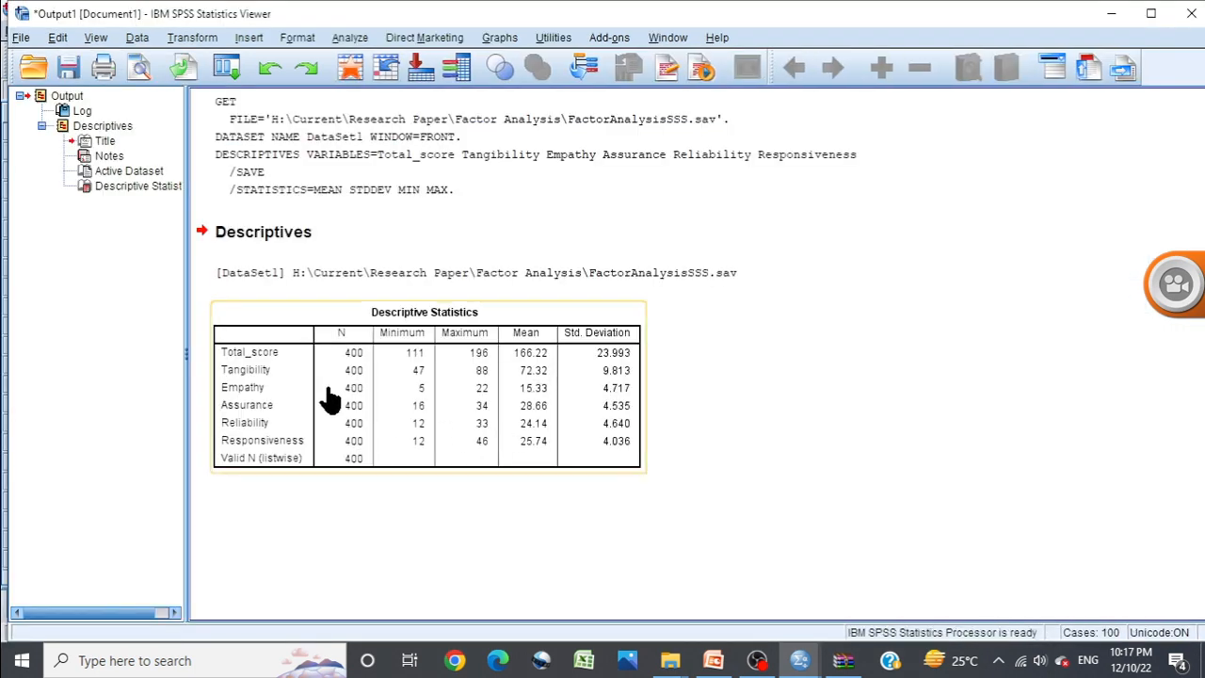
mouse_move(362, 381)
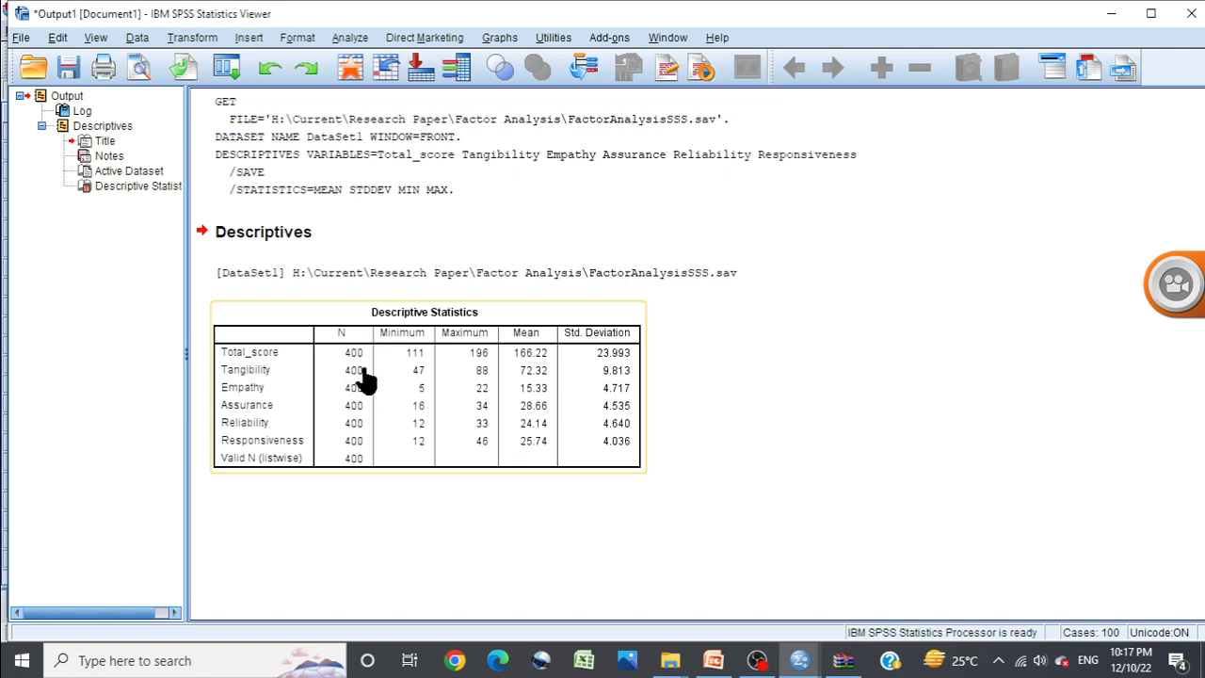
mouse_move(421, 371)
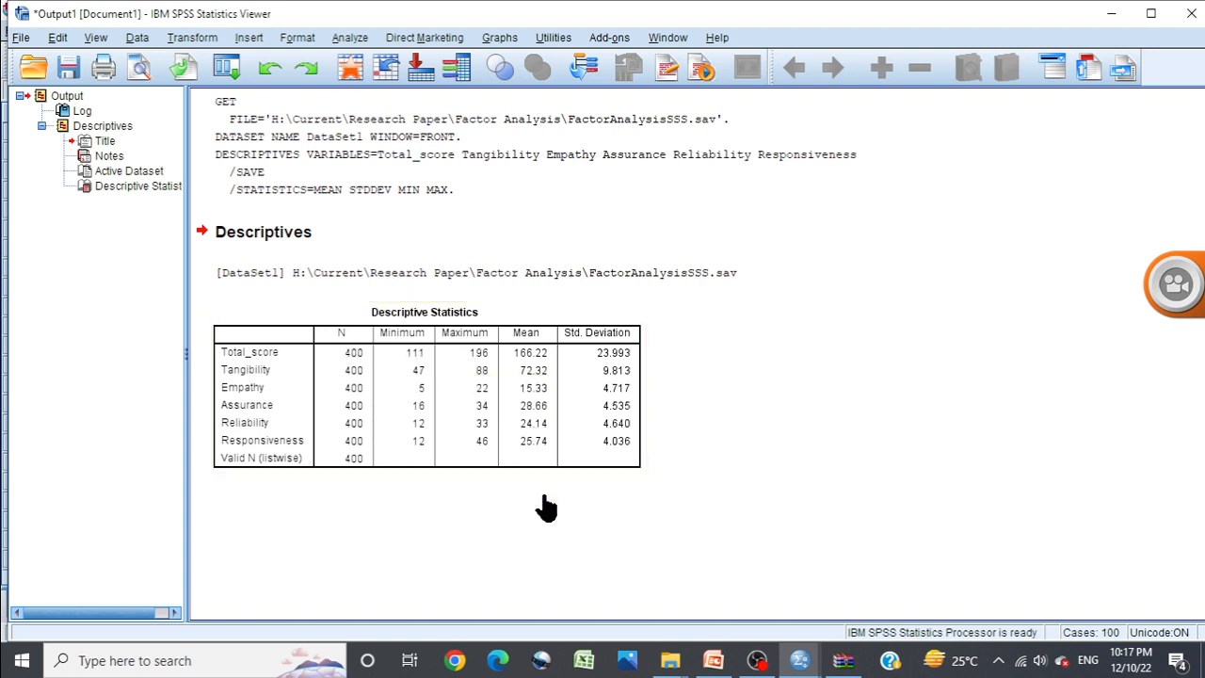
mouse_move(544, 502)
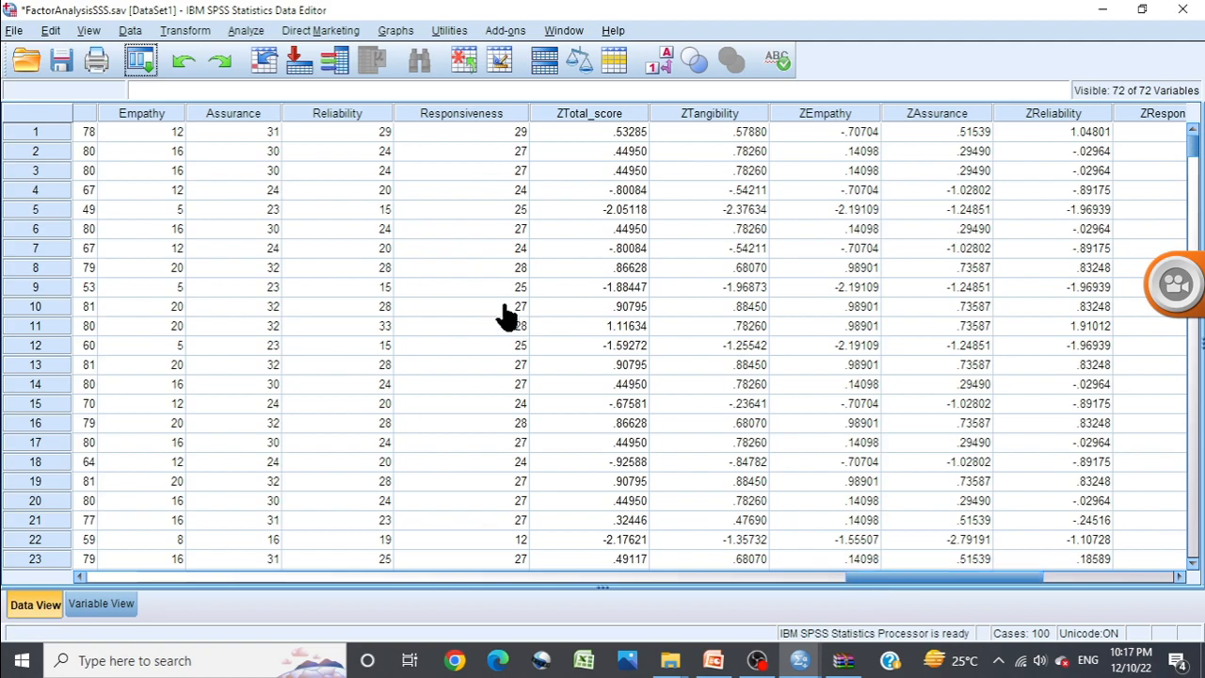
mouse_move(530, 212)
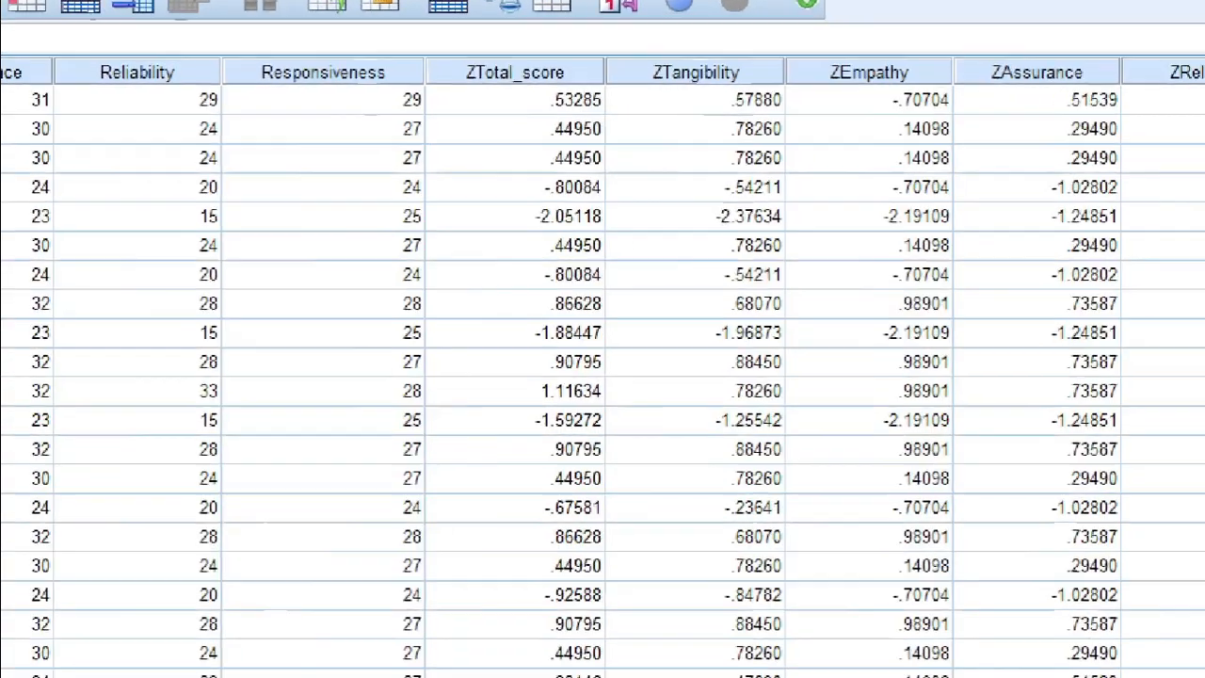
Scroll the dataset right to view the new ZTotal_score through ZReliability columns.
scroll(right, 3)
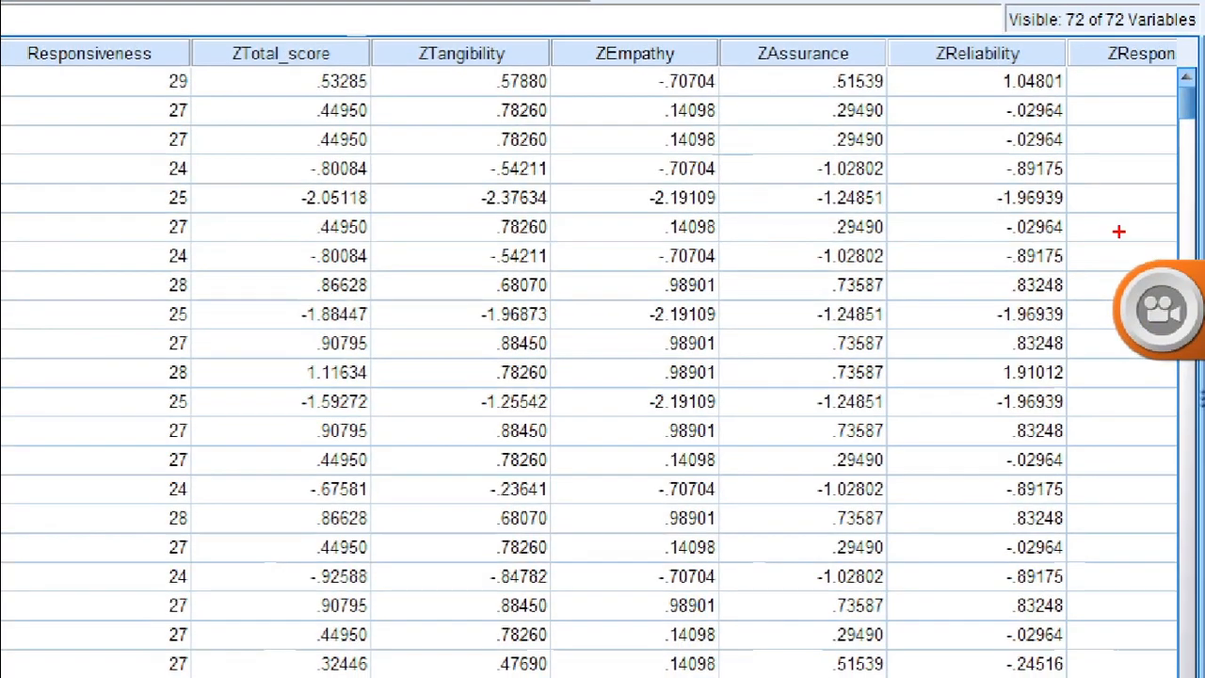